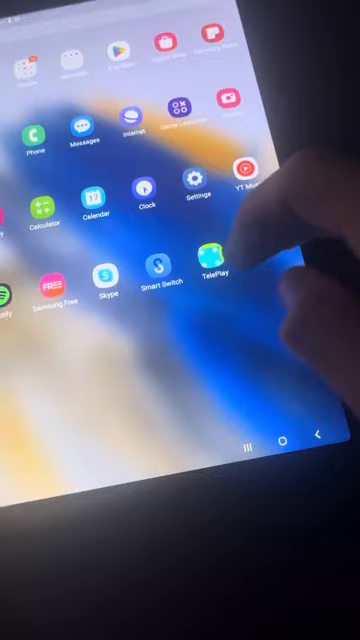
Launch TelePlay from the tablet's app grid, reaching its email entry screen.
click(214, 264)
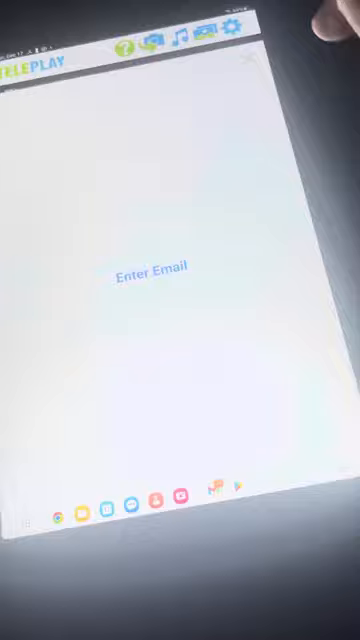
Open TelePlay's Enter Email prompt so the on-screen keyboard appears.
click(155, 269)
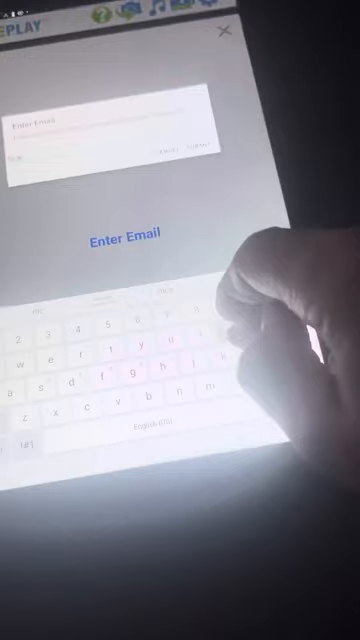